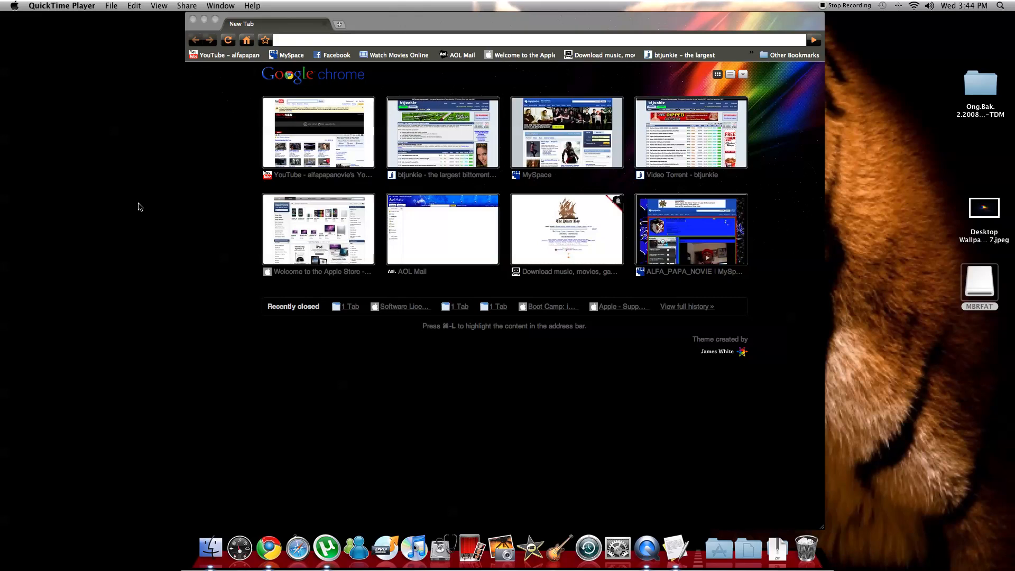
pyautogui.moveTo(412, 267)
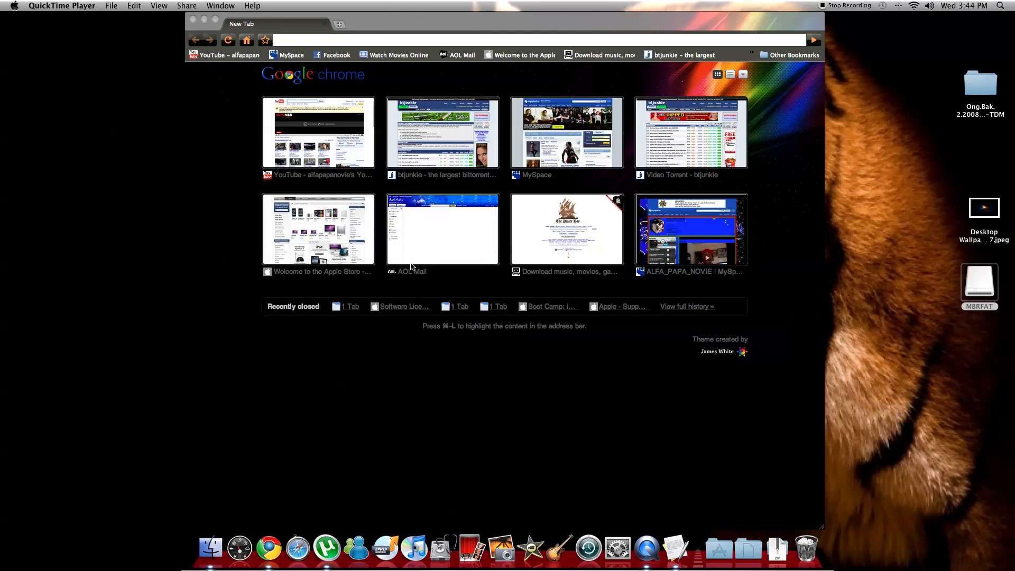
pyautogui.moveTo(208, 19)
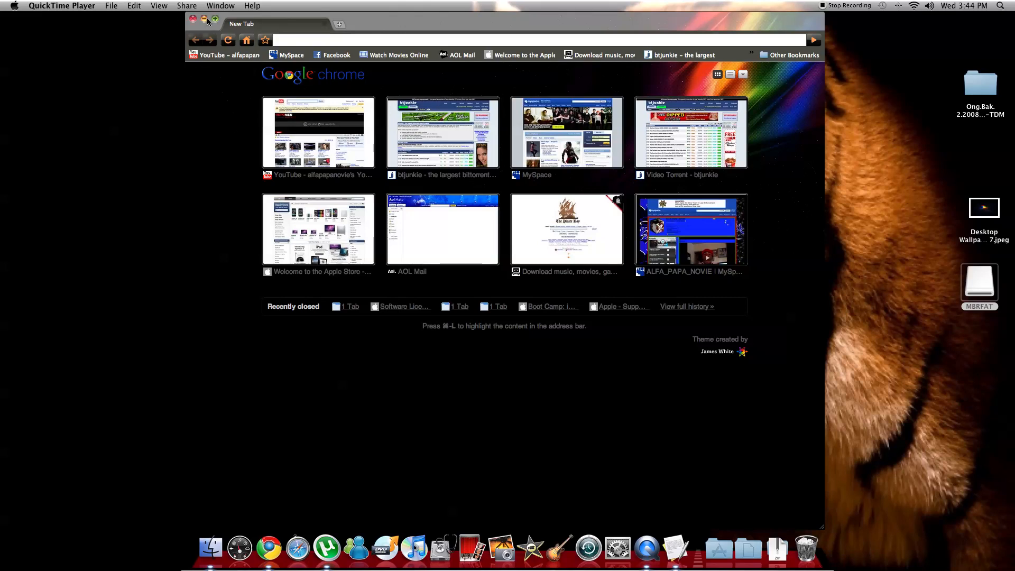
# Close the Chrome window to reveal the desktop with the MBRFAT drive
pyautogui.click(193, 19)
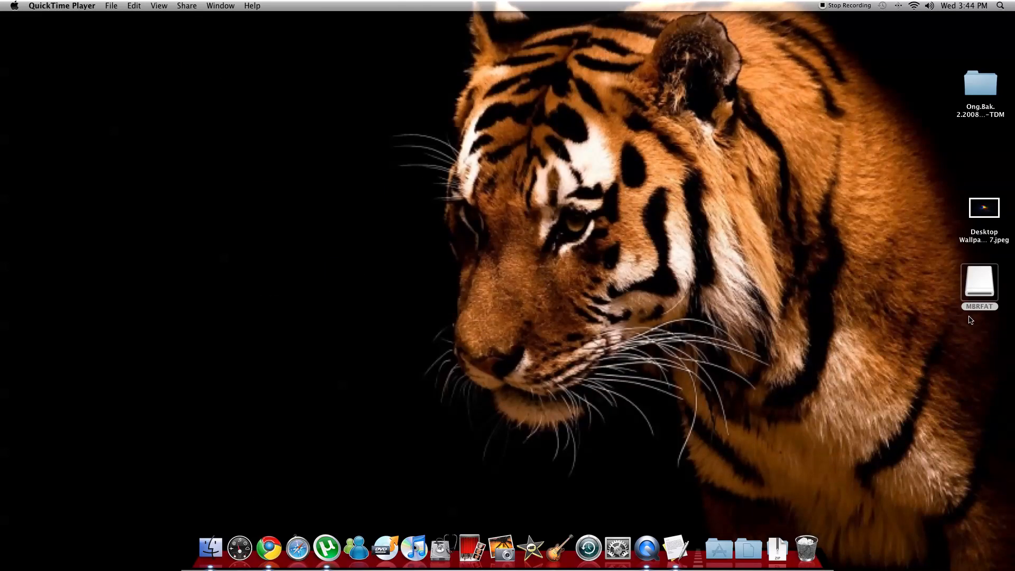
pyautogui.moveTo(947, 294)
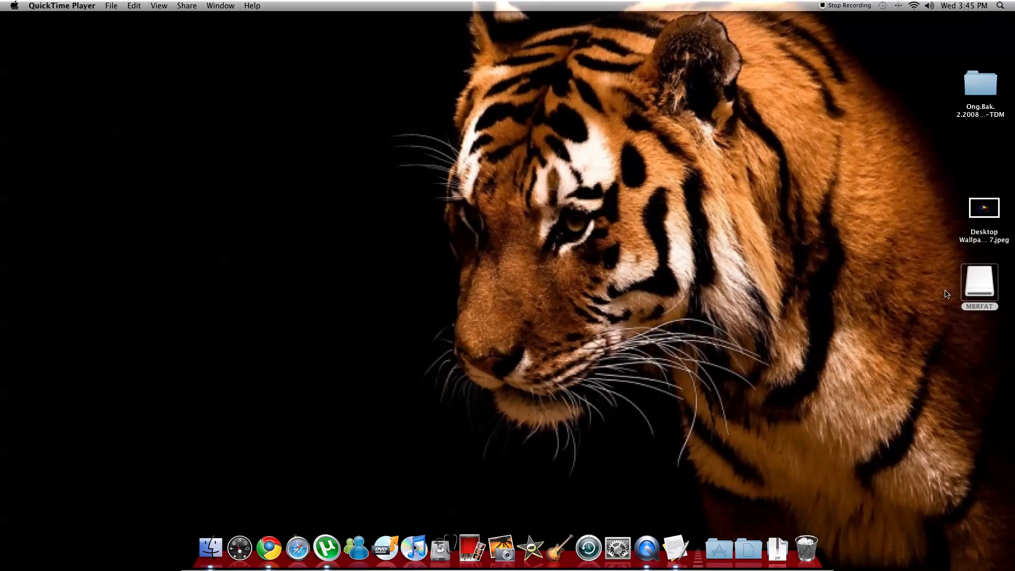
pyautogui.moveTo(953, 282)
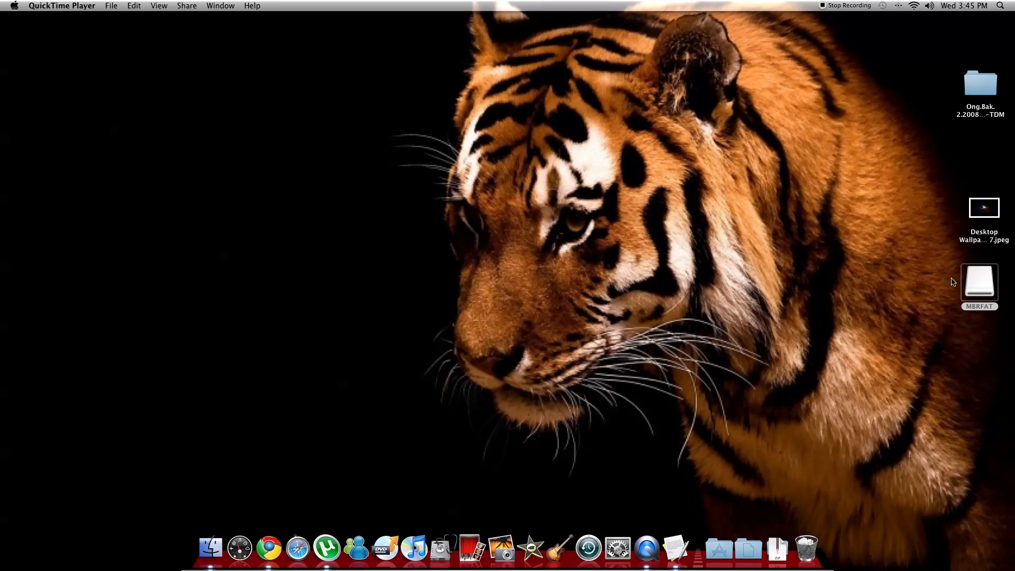
pyautogui.moveTo(868, 303)
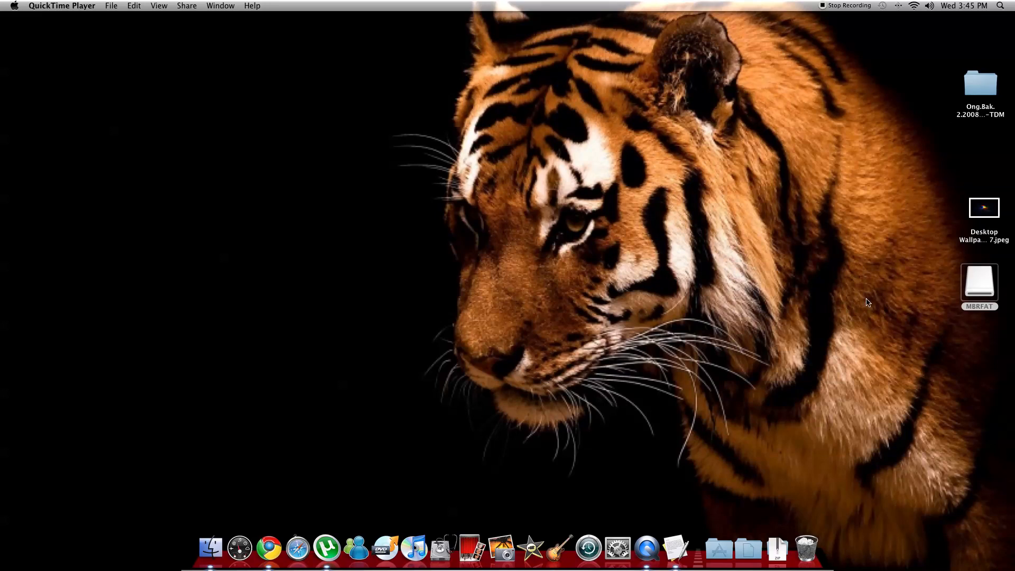
pyautogui.moveTo(891, 297)
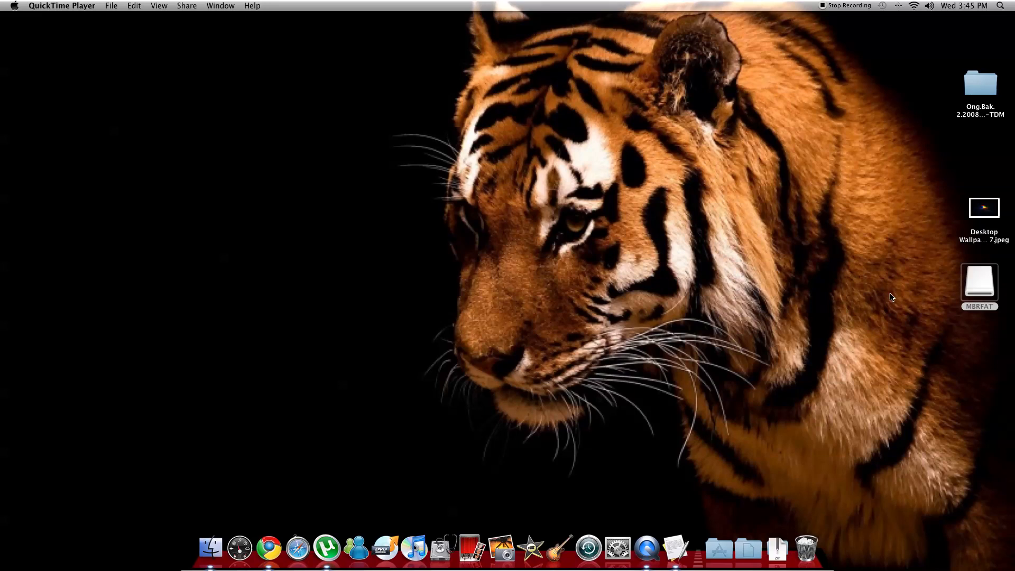
pyautogui.moveTo(873, 293)
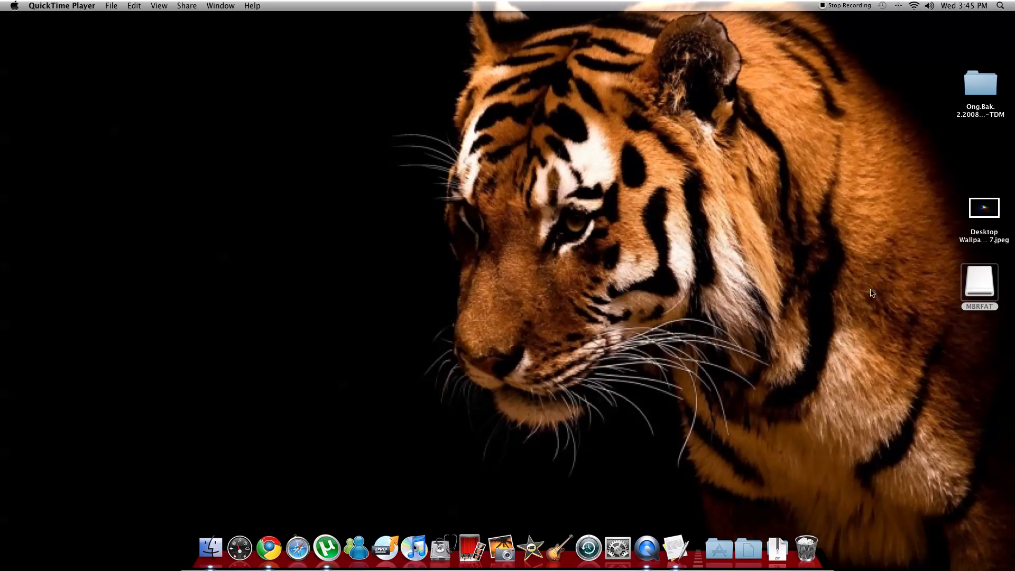
pyautogui.moveTo(145, 189)
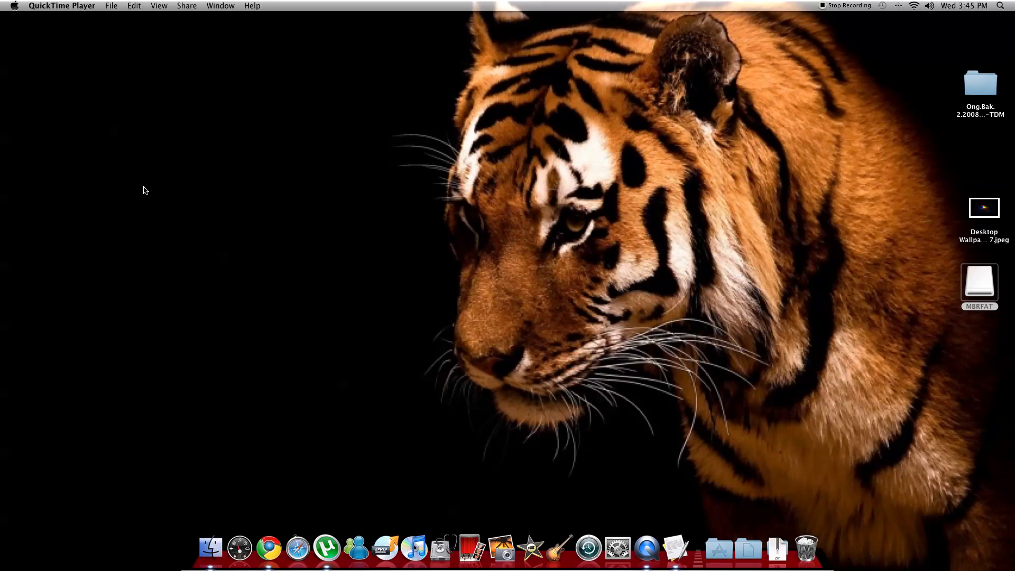
pyautogui.moveTo(506, 546)
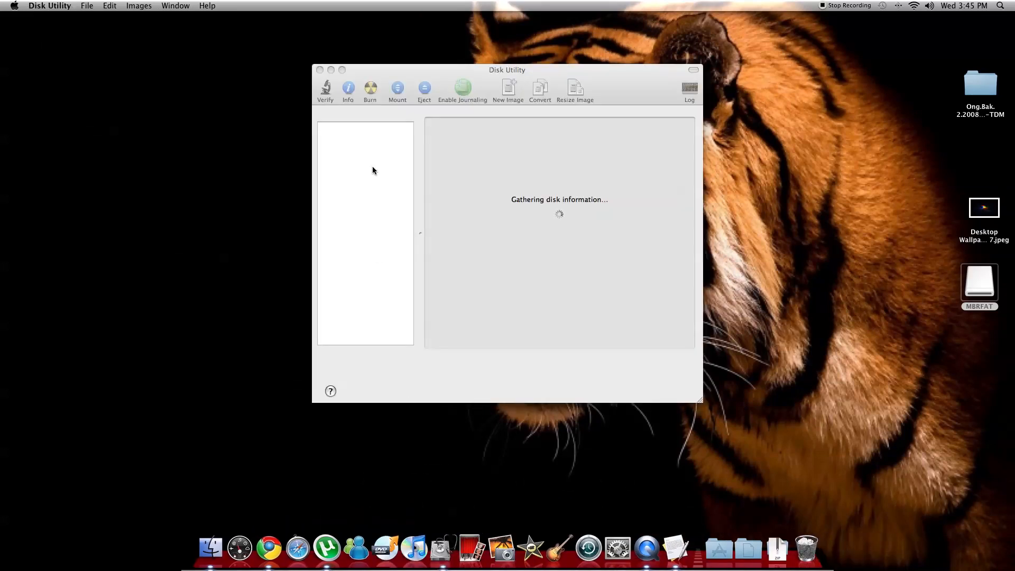
# Show the partition layout of the 8.02 GB Patriot Memory Media drive
pyautogui.click(368, 160)
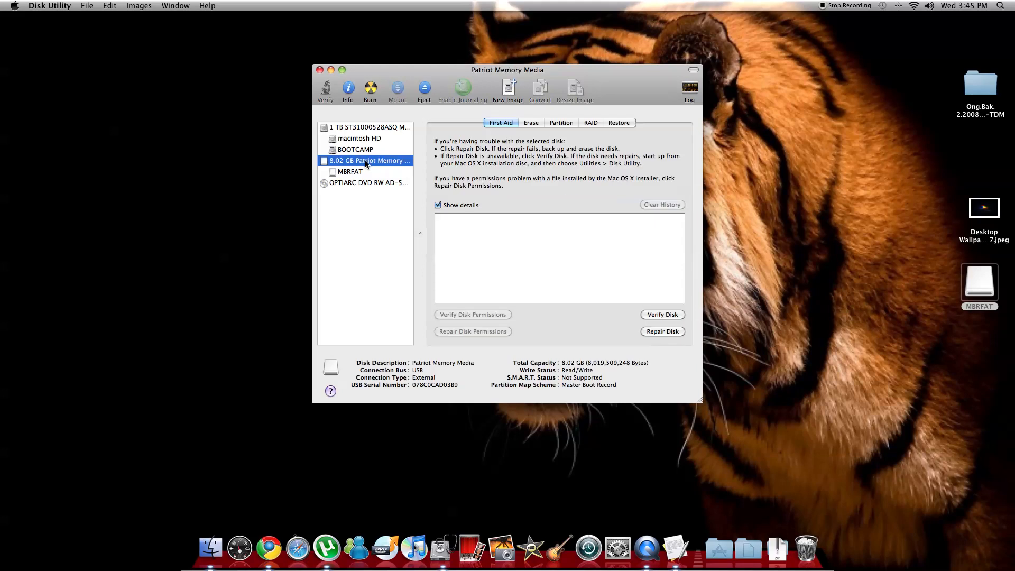
pyautogui.moveTo(627, 118)
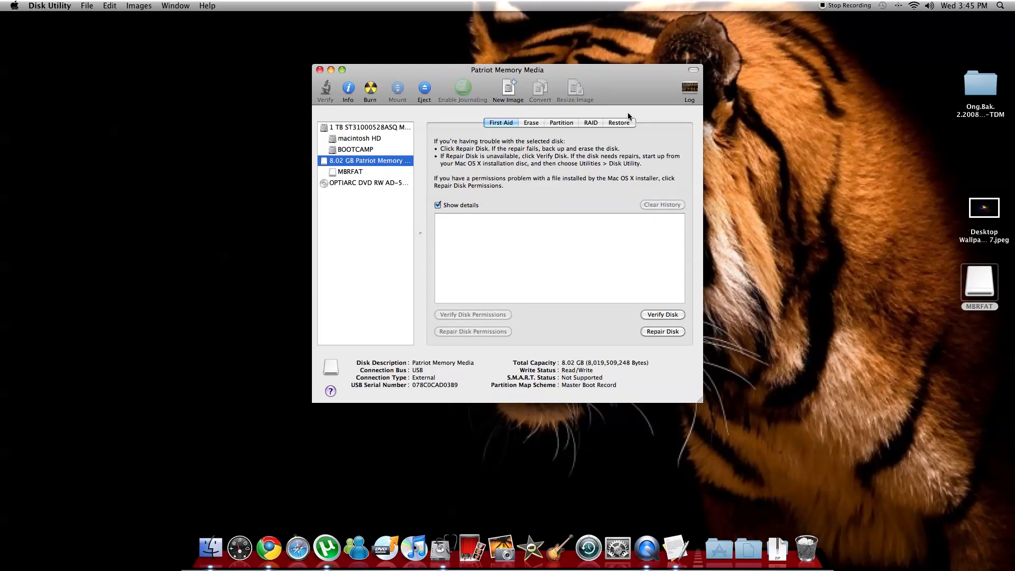
pyautogui.click(560, 123)
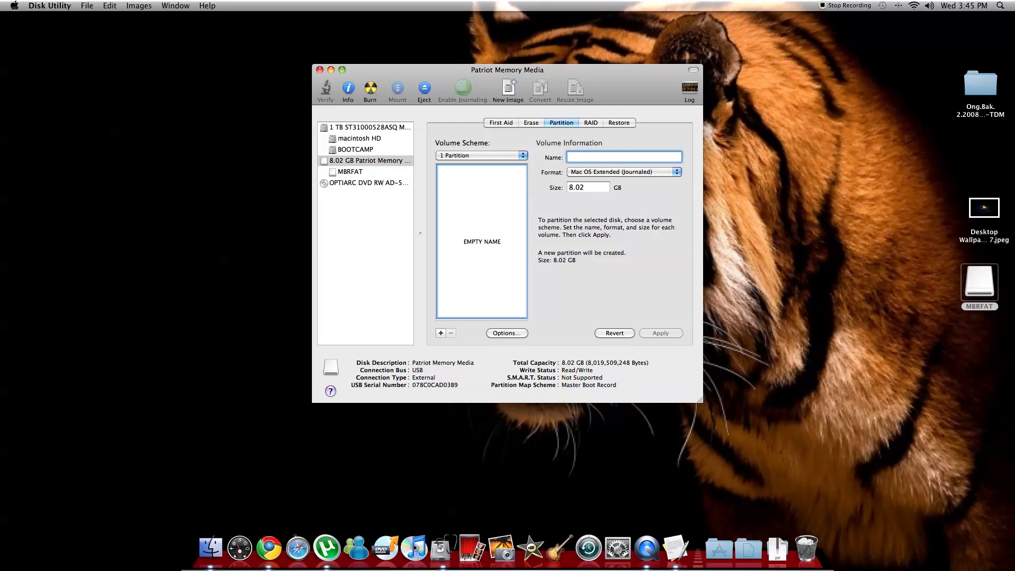
# Name the partition MBRFAT and set its format to MS-DOS (FAT)
pyautogui.write('M')
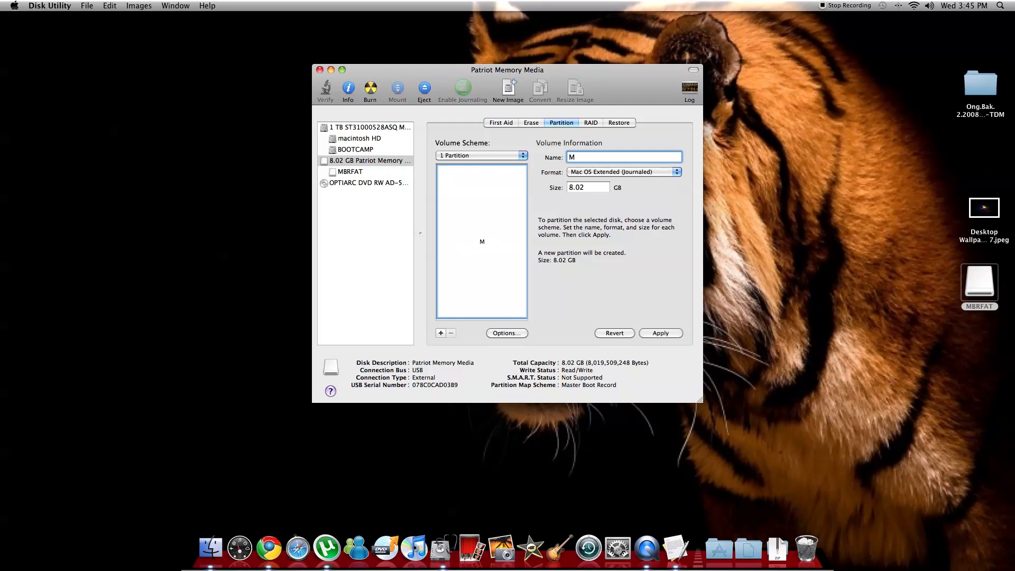
pyautogui.write('BR')
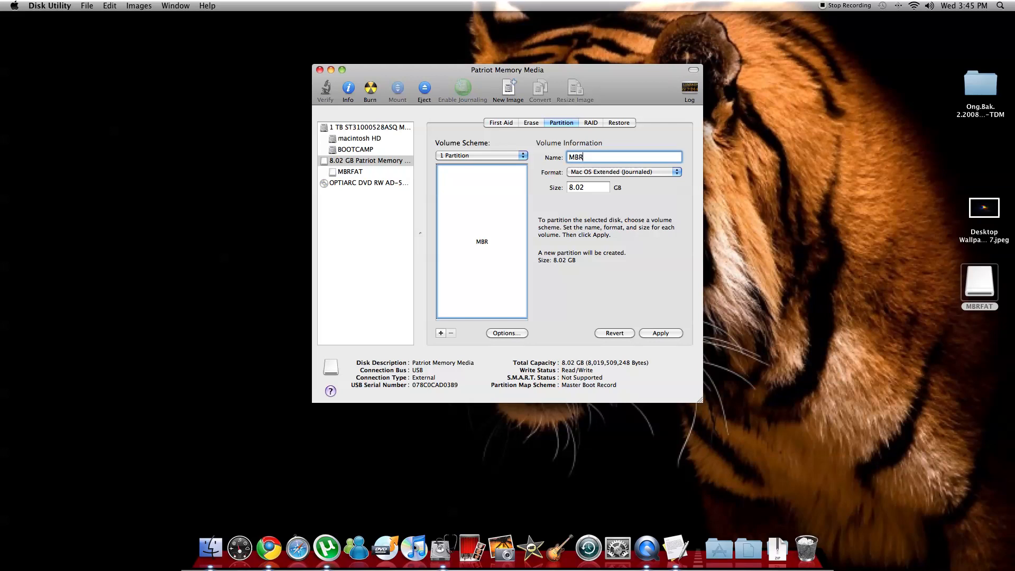
pyautogui.write('FA')
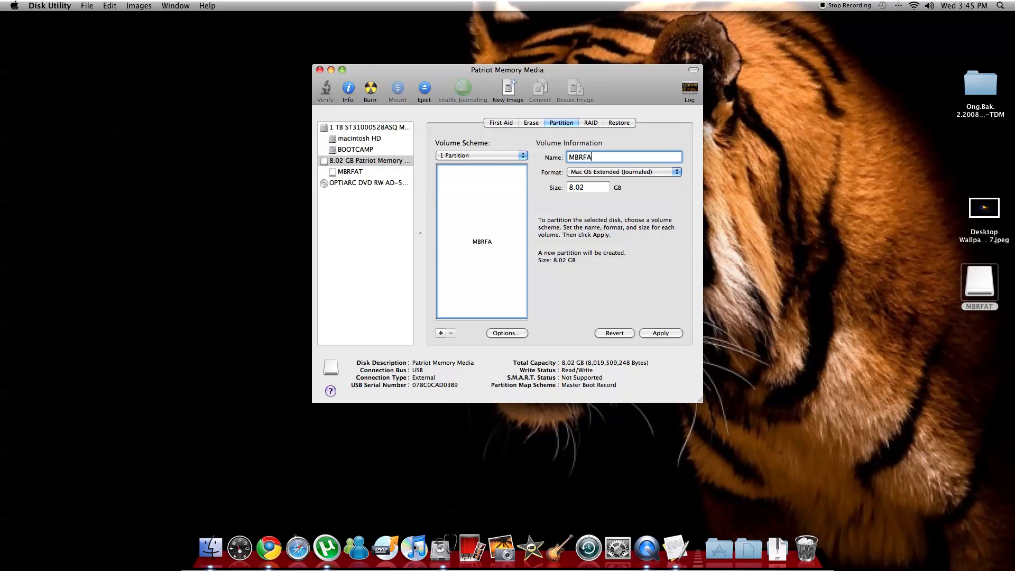
pyautogui.write('T')
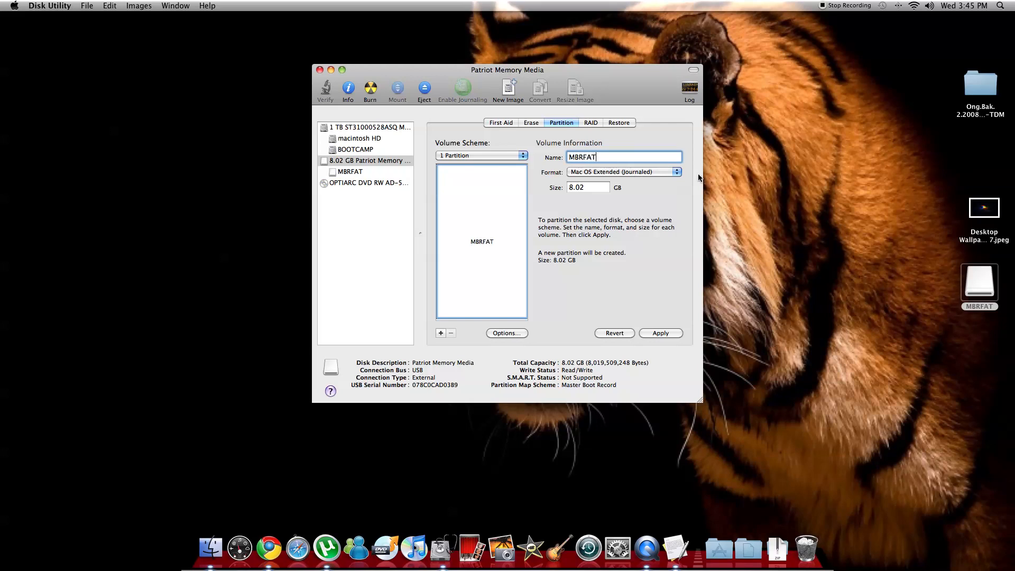
pyautogui.moveTo(746, 154)
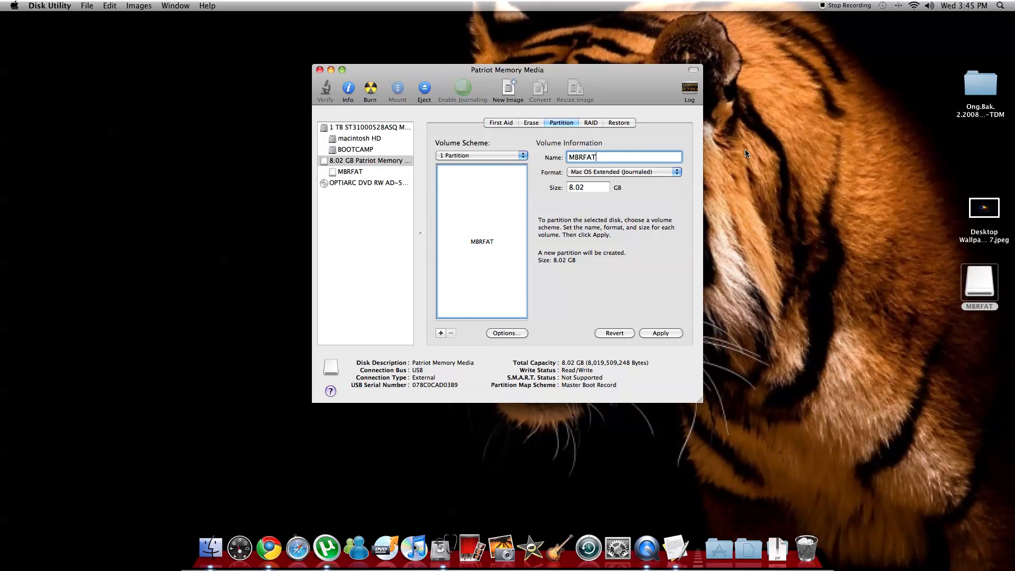
pyautogui.moveTo(686, 186)
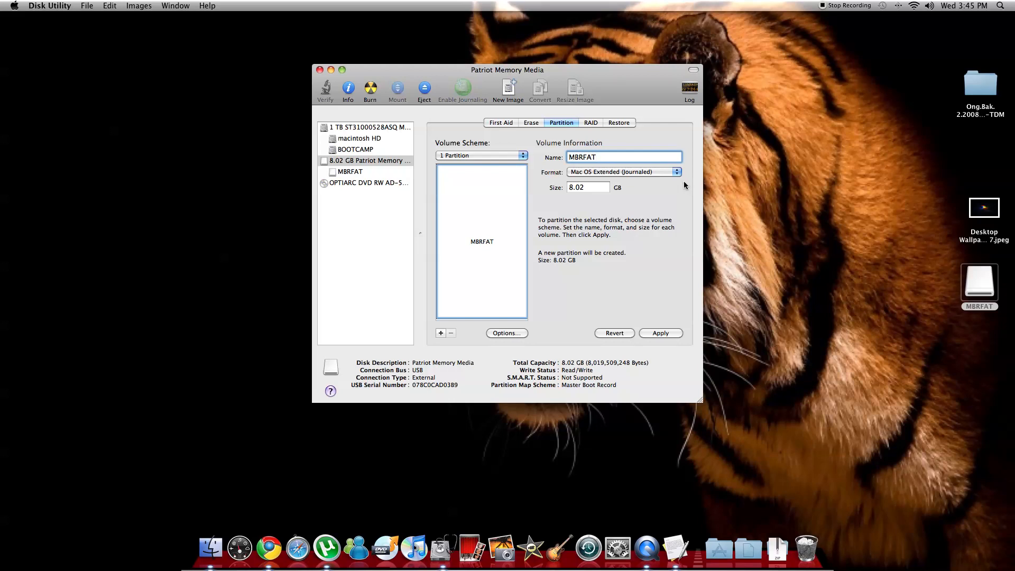
pyautogui.click(677, 172)
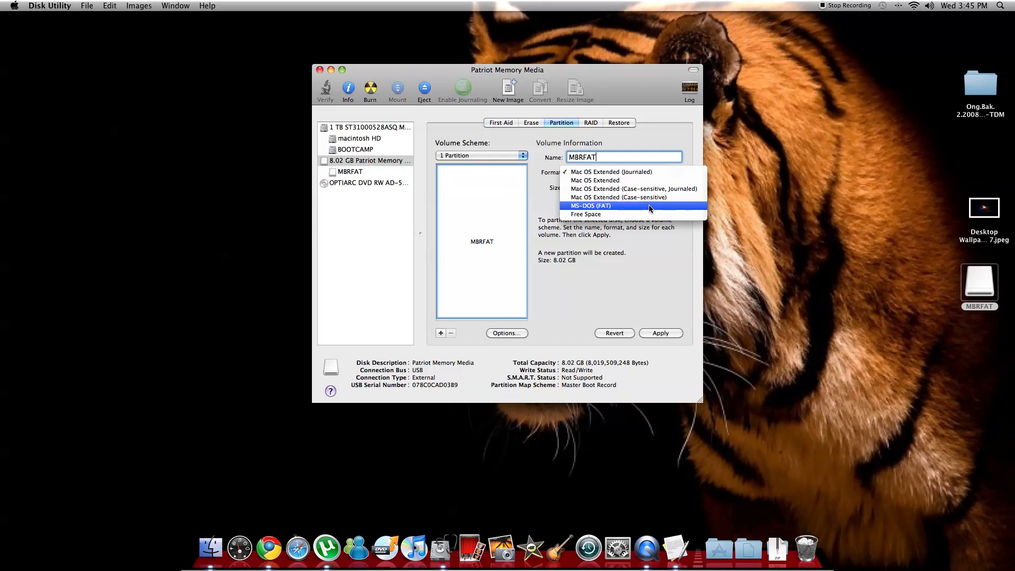
pyautogui.click(590, 205)
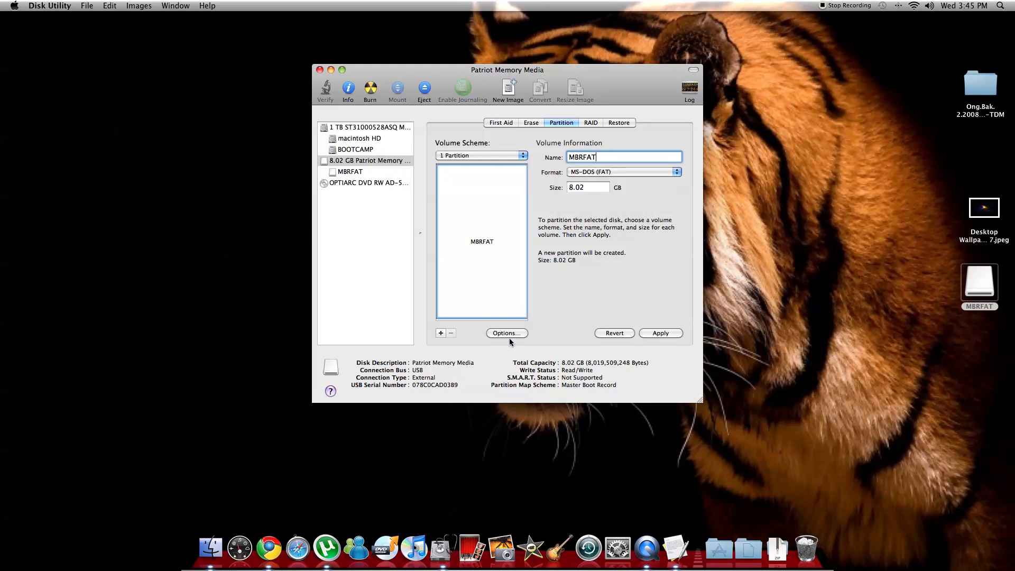
# Confirm Master Boot Record as the drive's partition scheme via Options
pyautogui.click(506, 333)
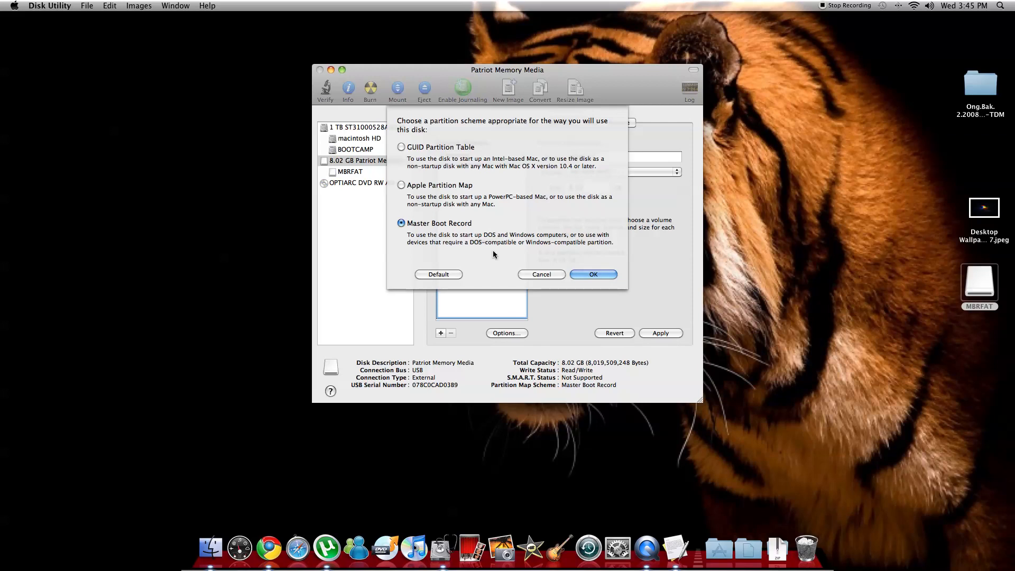
pyautogui.moveTo(531, 252)
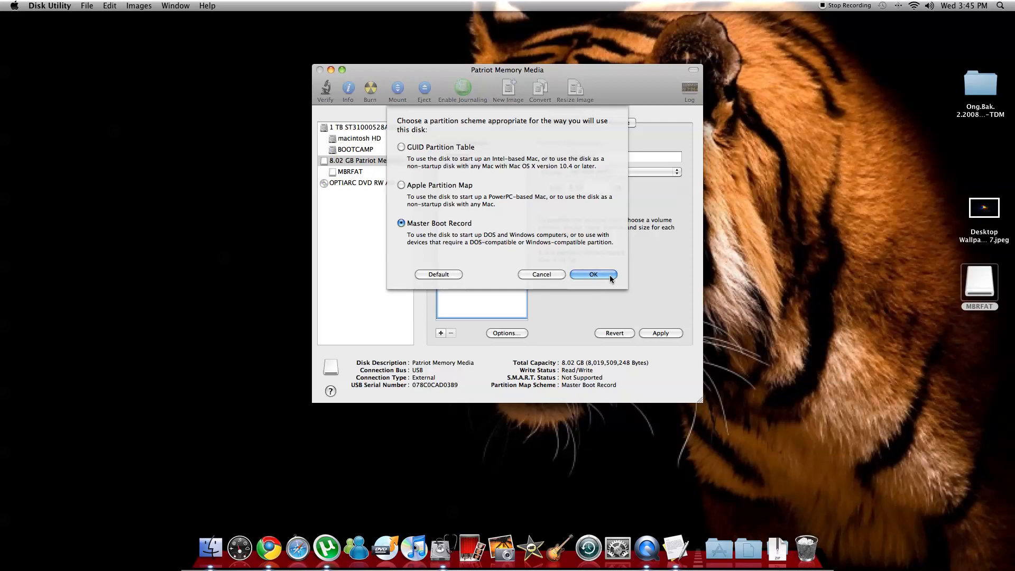
pyautogui.click(593, 274)
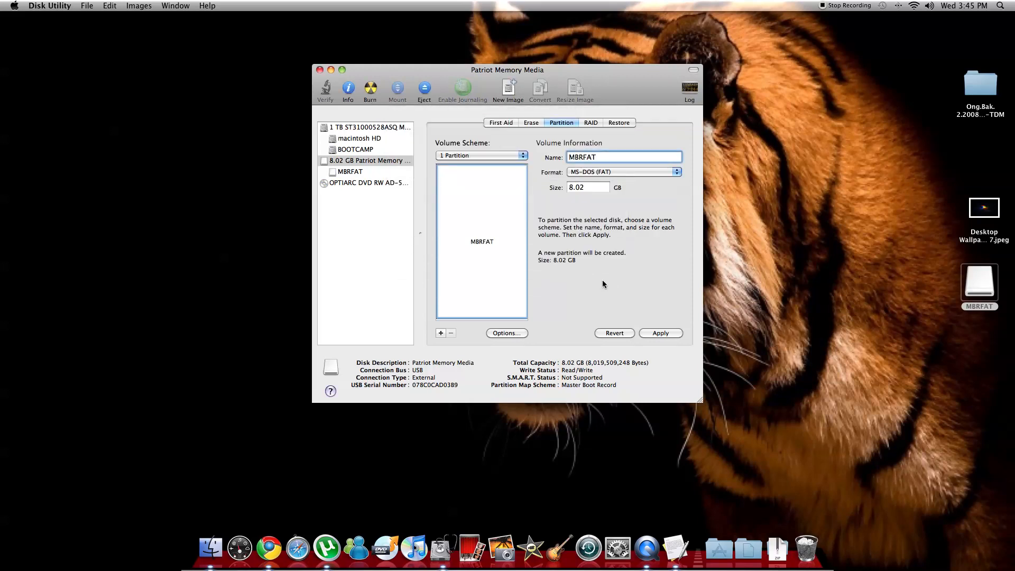
# Apply the partitioning, then close Disk Utility discarding the in-progress operation
pyautogui.click(660, 333)
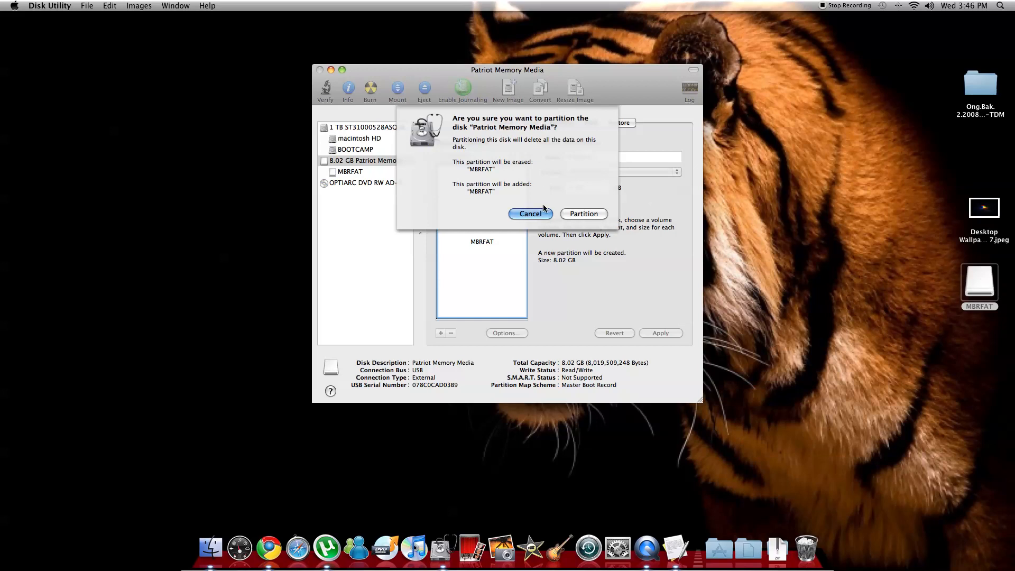
pyautogui.click(530, 213)
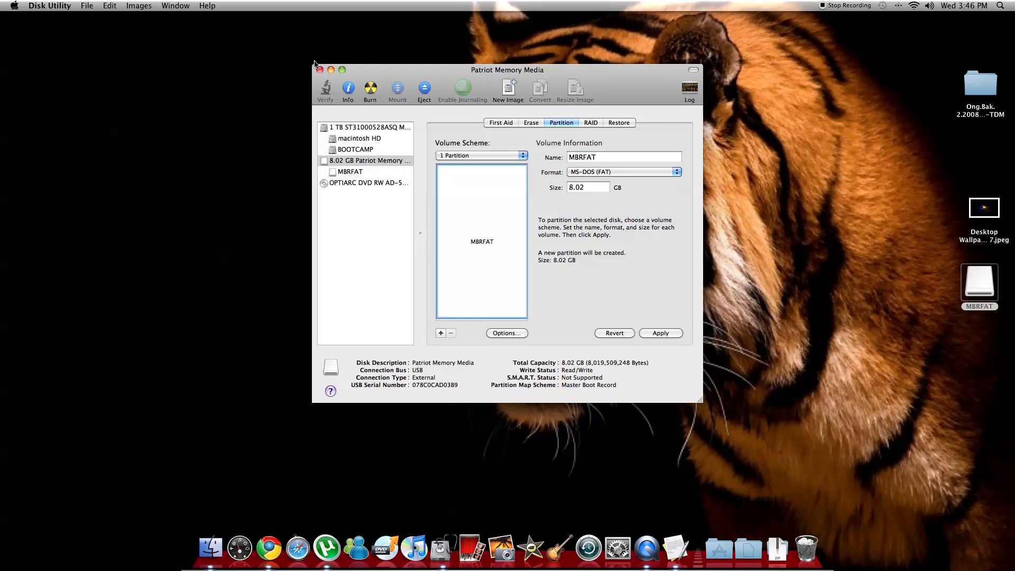
pyautogui.click(319, 70)
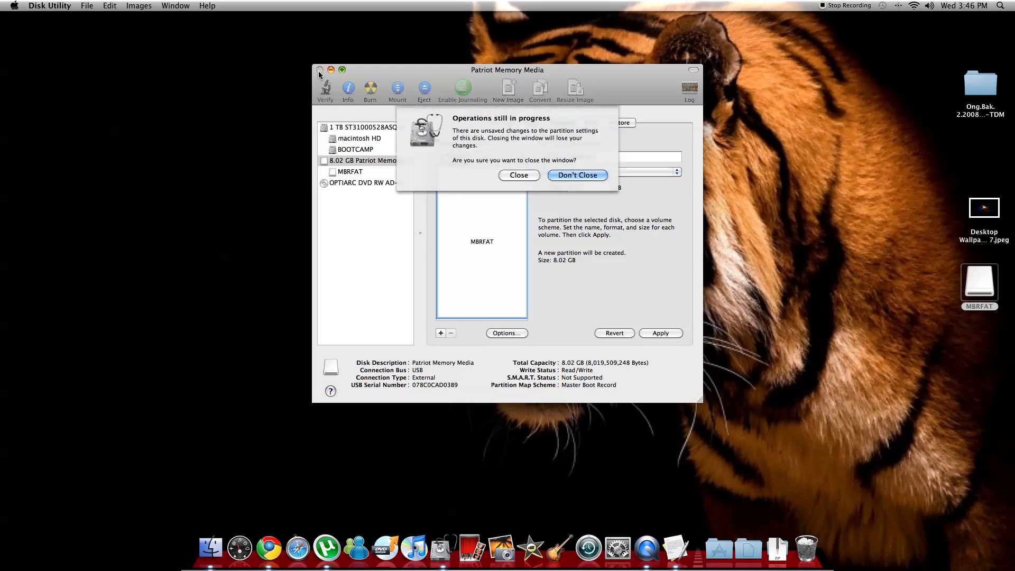
pyautogui.click(518, 174)
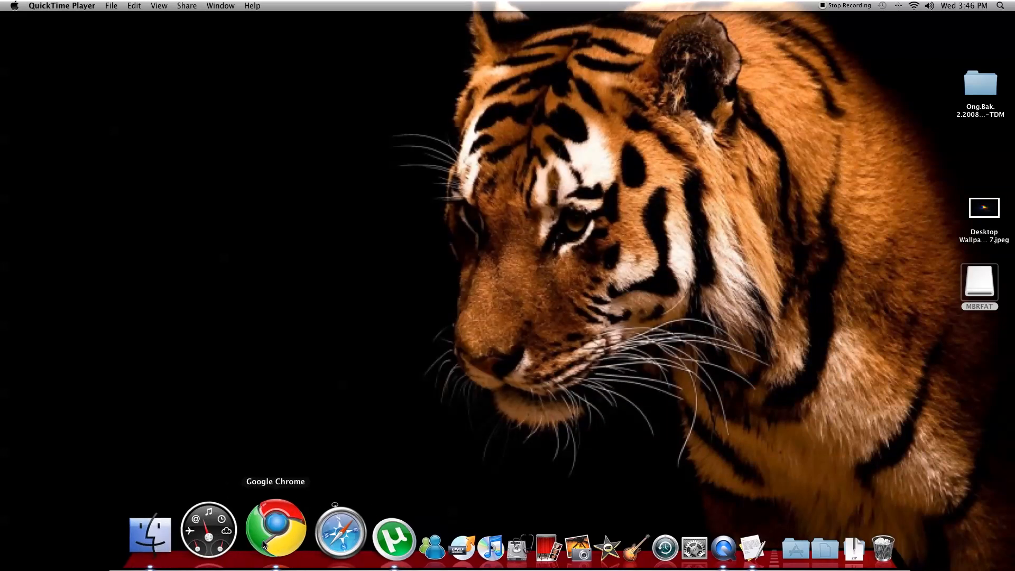
# Launch Chrome and load the copied Apple support URL with Paste and Go
pyautogui.click(276, 530)
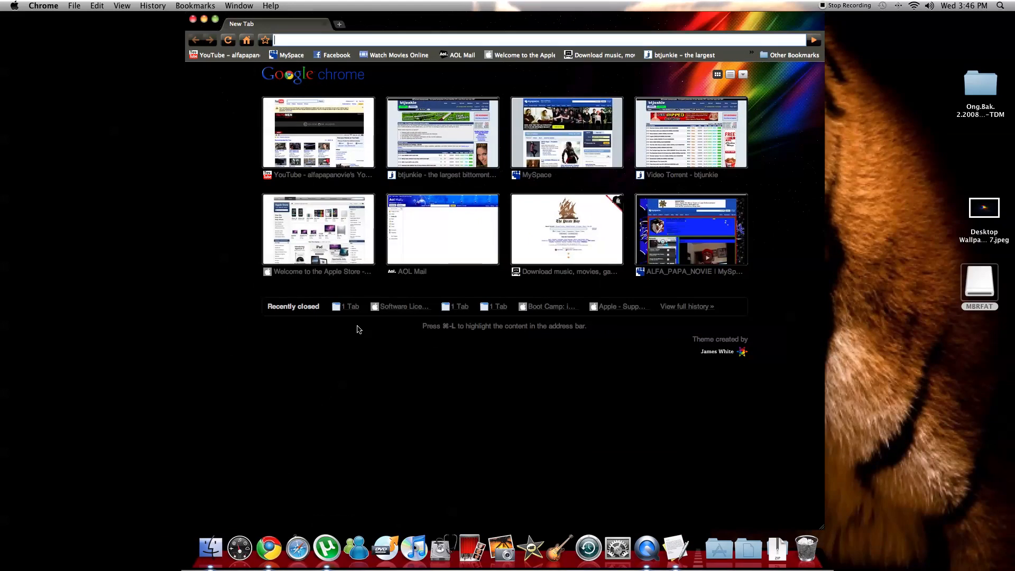
pyautogui.moveTo(338, 271)
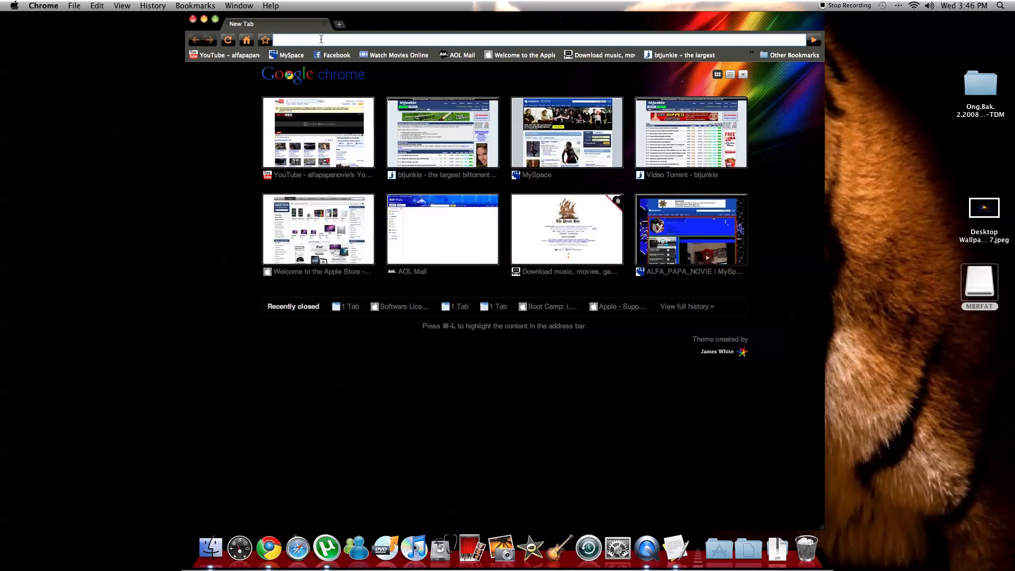
pyautogui.rightClick(320, 40)
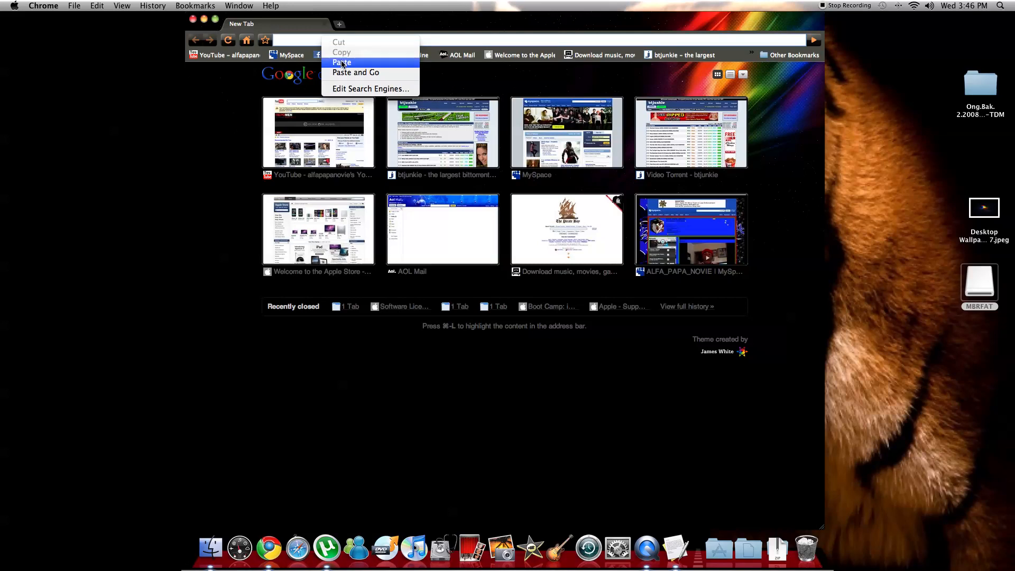
pyautogui.click(341, 62)
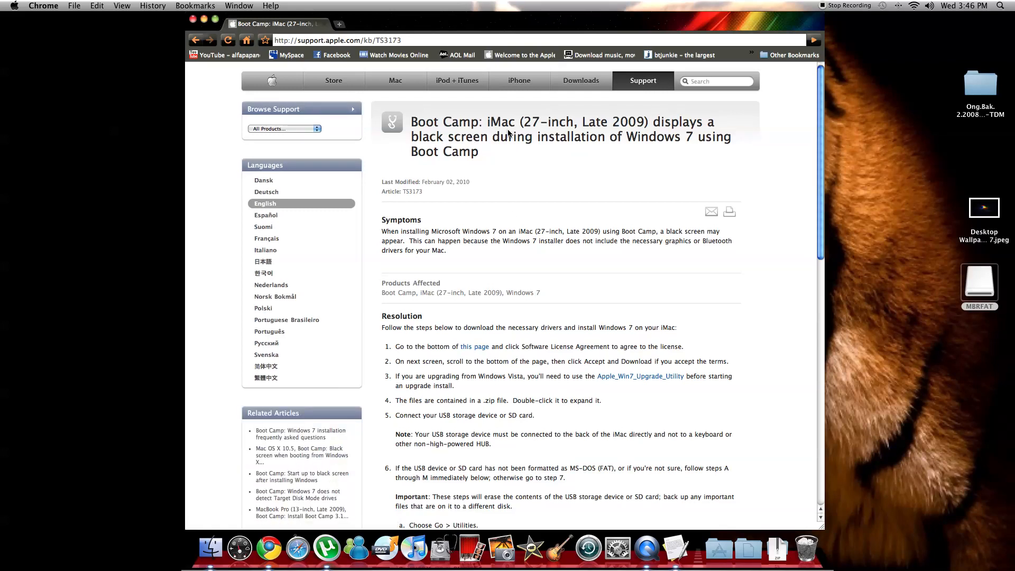
pyautogui.moveTo(688, 136)
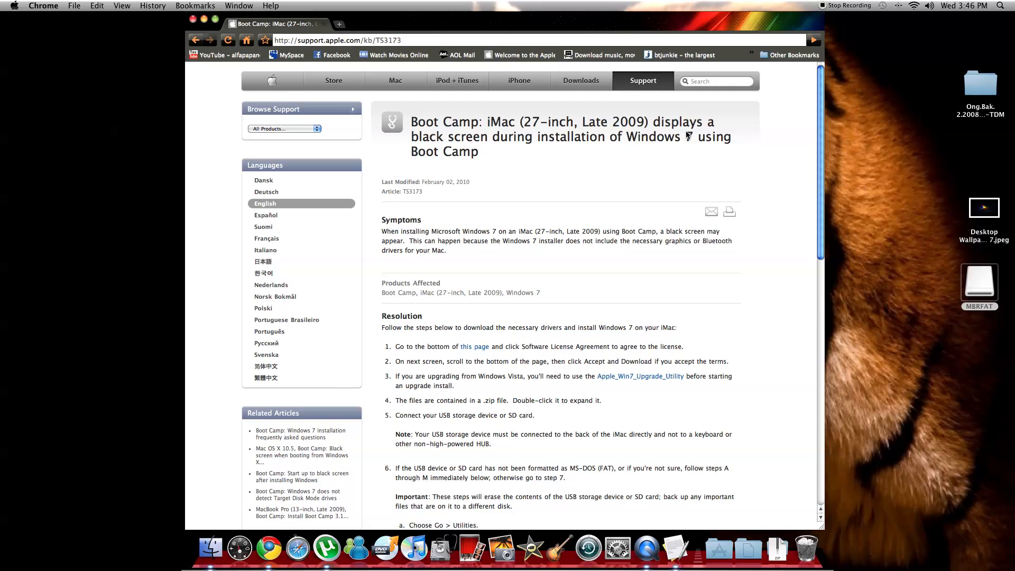
pyautogui.moveTo(501, 155)
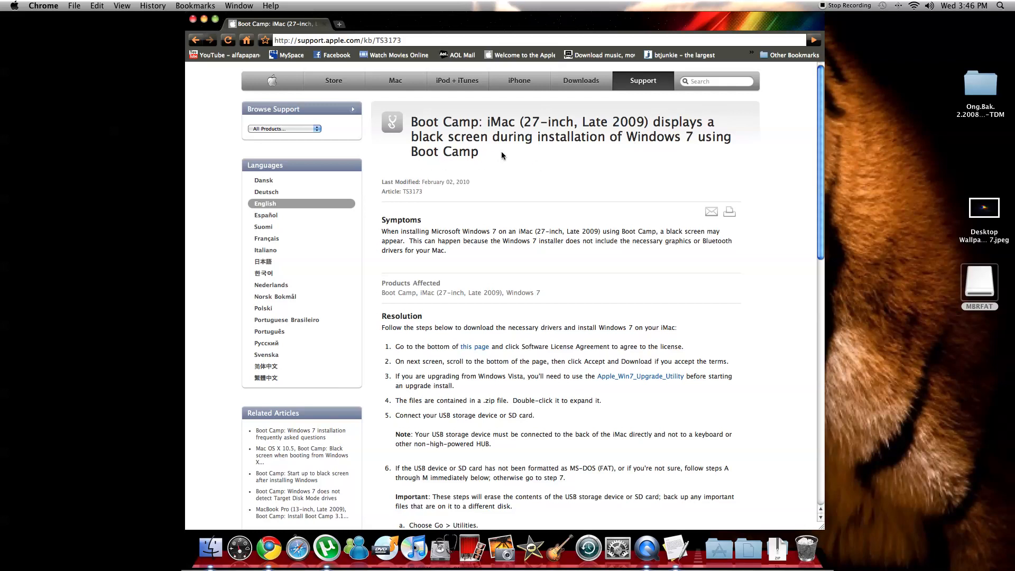
pyautogui.moveTo(678, 151)
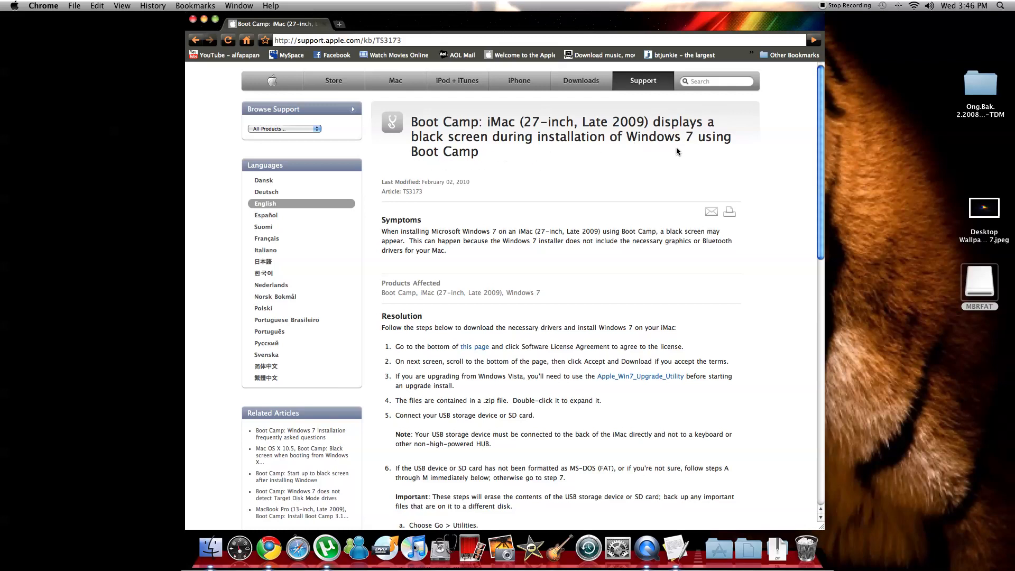
pyautogui.moveTo(529, 191)
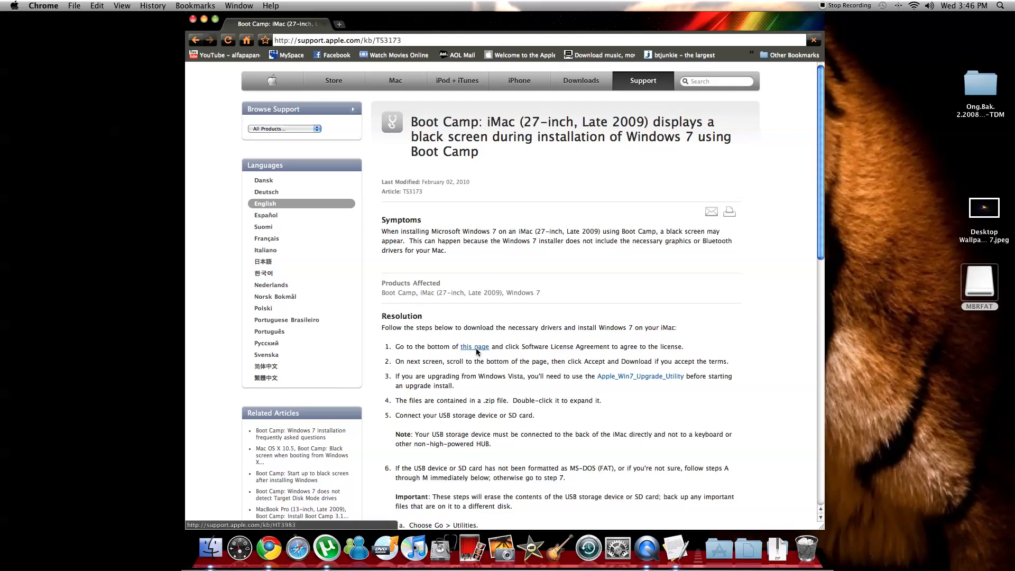
# Follow the 'this page' link to the drivers' Software License Agreement
pyautogui.click(474, 347)
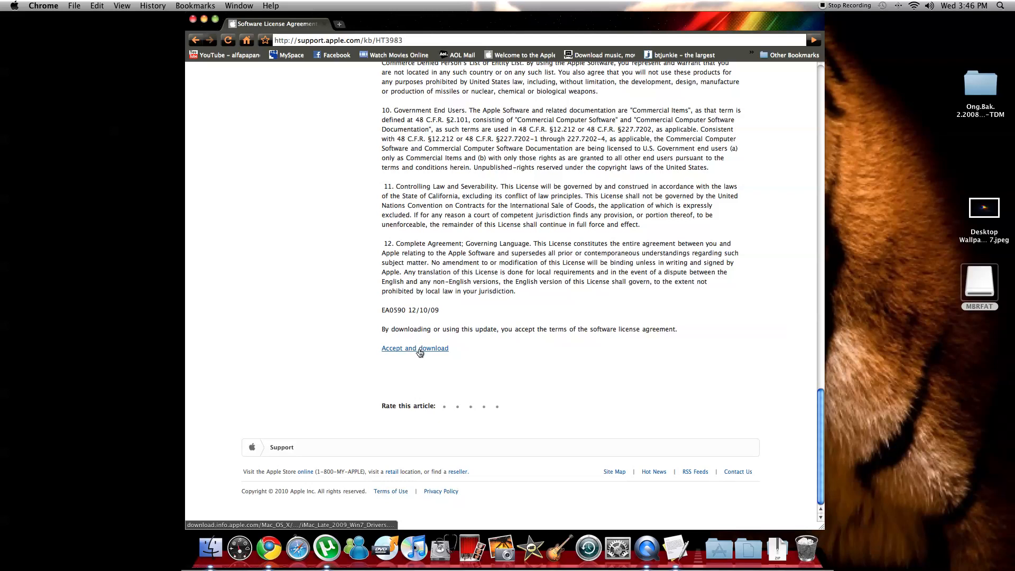
pyautogui.moveTo(507, 396)
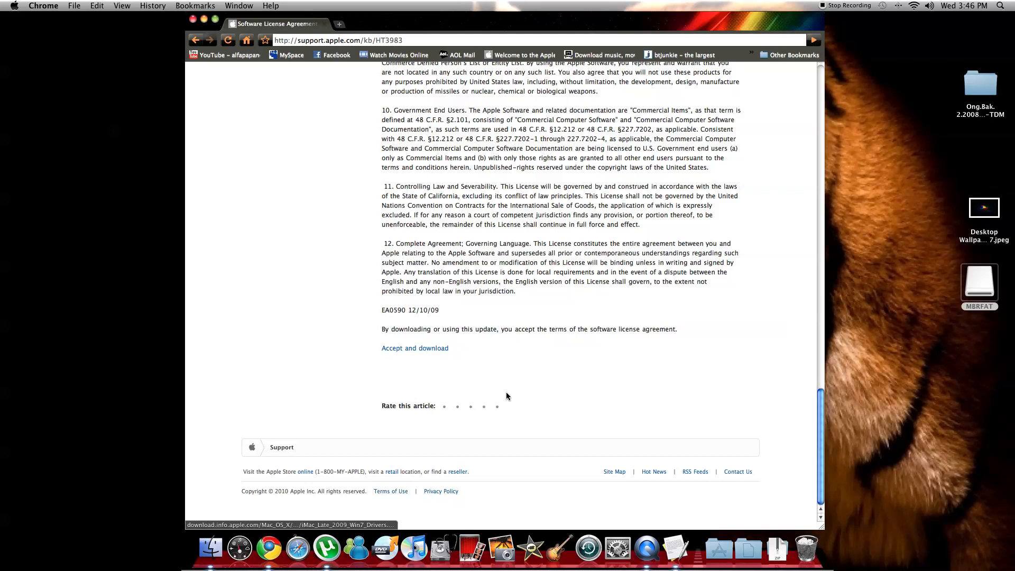
pyautogui.moveTo(735, 464)
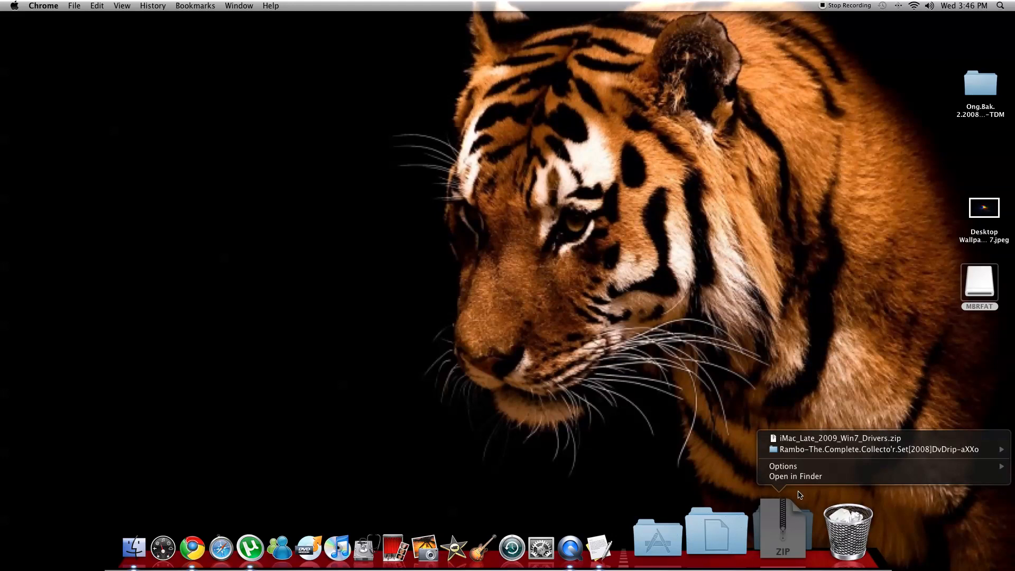
# Expand iMac_Late_2009_Win7_Drivers.zip from the Downloads folder
pyautogui.click(795, 476)
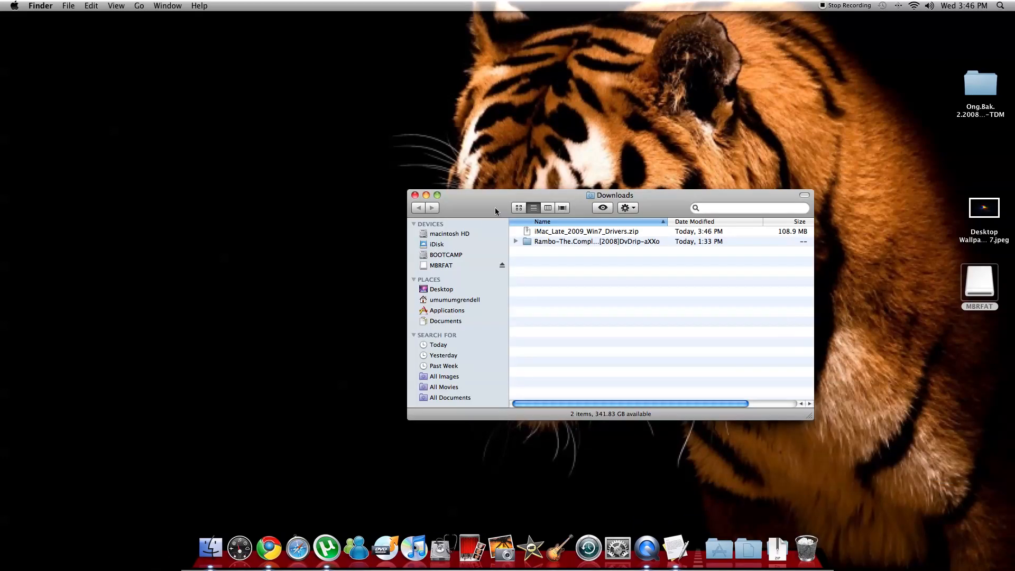
pyautogui.doubleClick(585, 232)
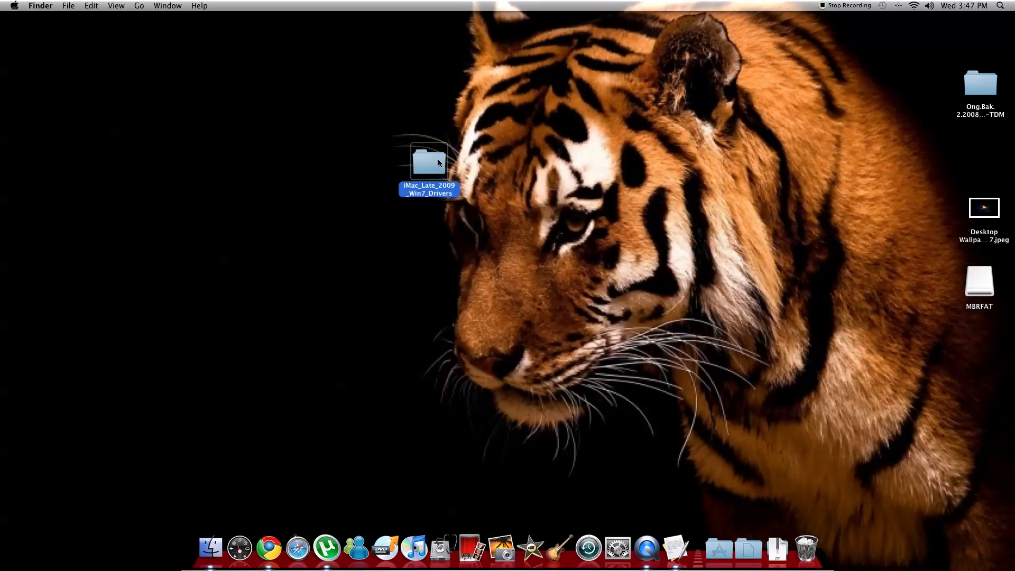
# Copy drivers and AutoUnattend.xml onto MBRFAT, then close both Finder windows
pyautogui.doubleClick(429, 161)
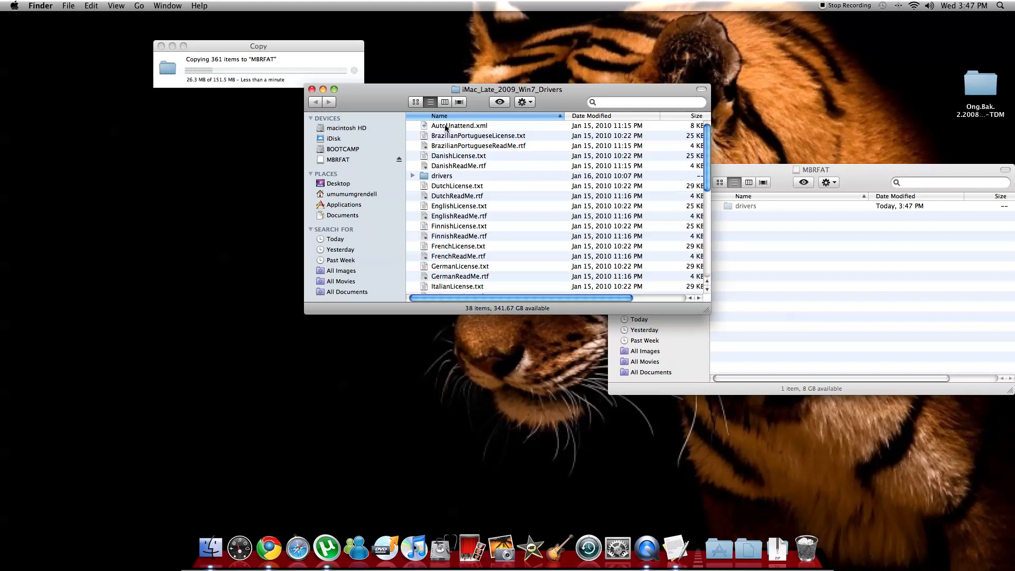
pyautogui.click(459, 125)
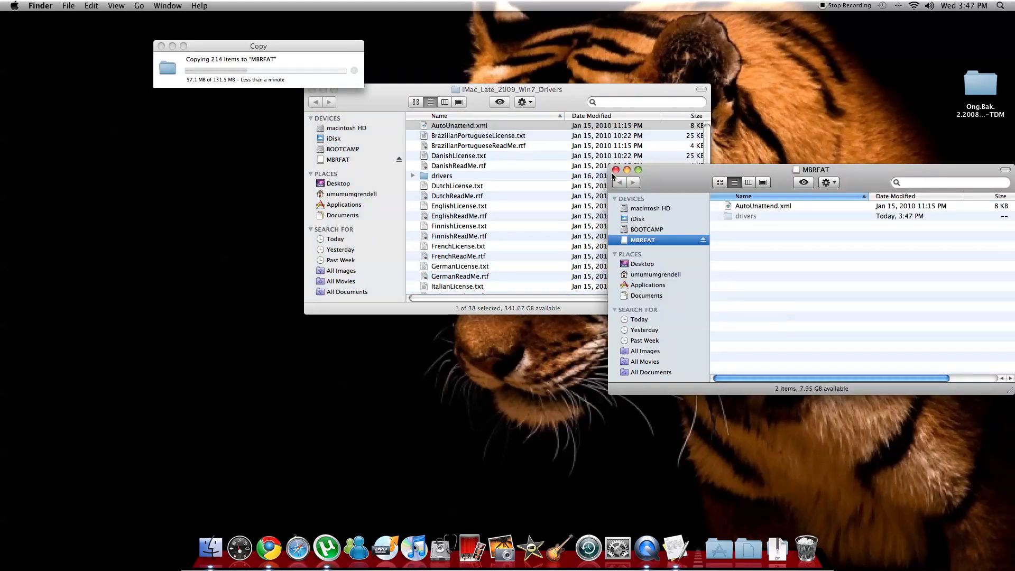
pyautogui.click(616, 170)
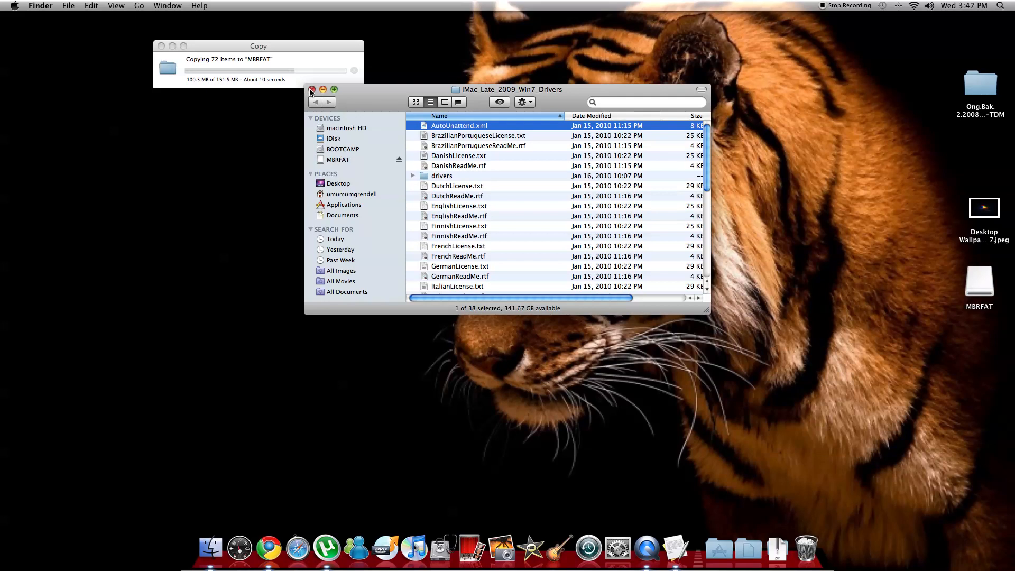
pyautogui.click(311, 89)
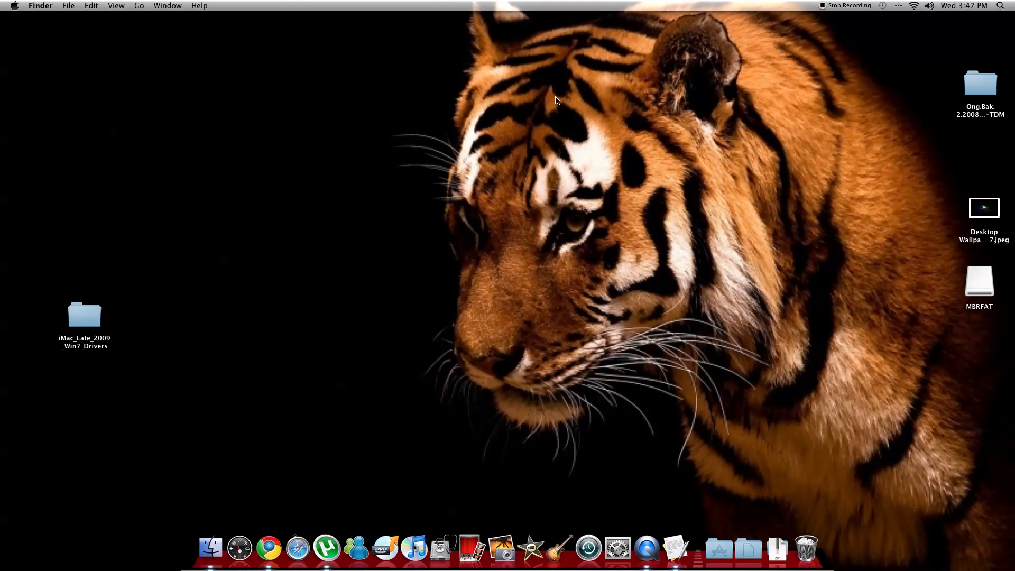
pyautogui.moveTo(719, 454)
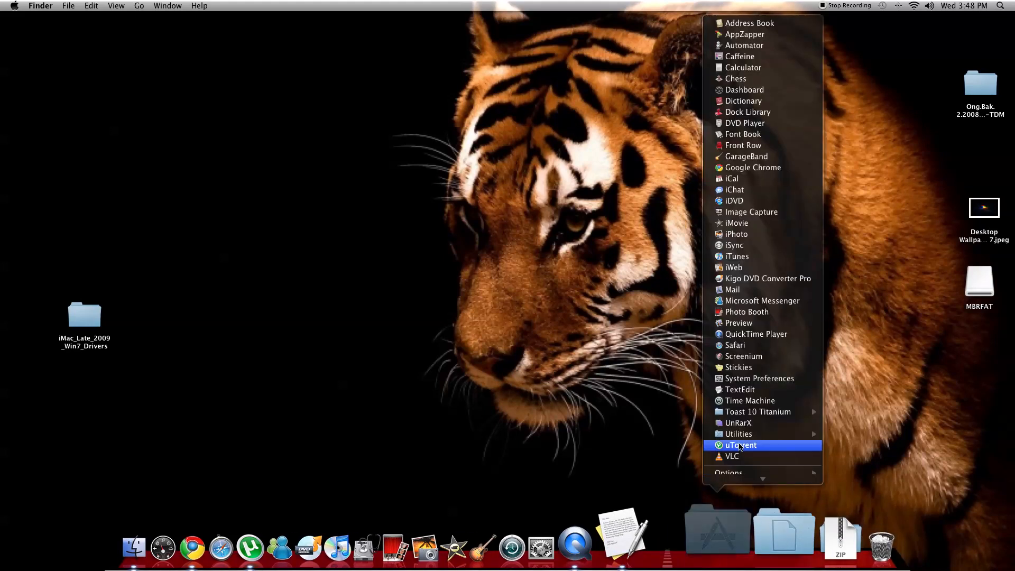
# Select Boot Camp Assistant inside the Utilities folder
pyautogui.click(740, 434)
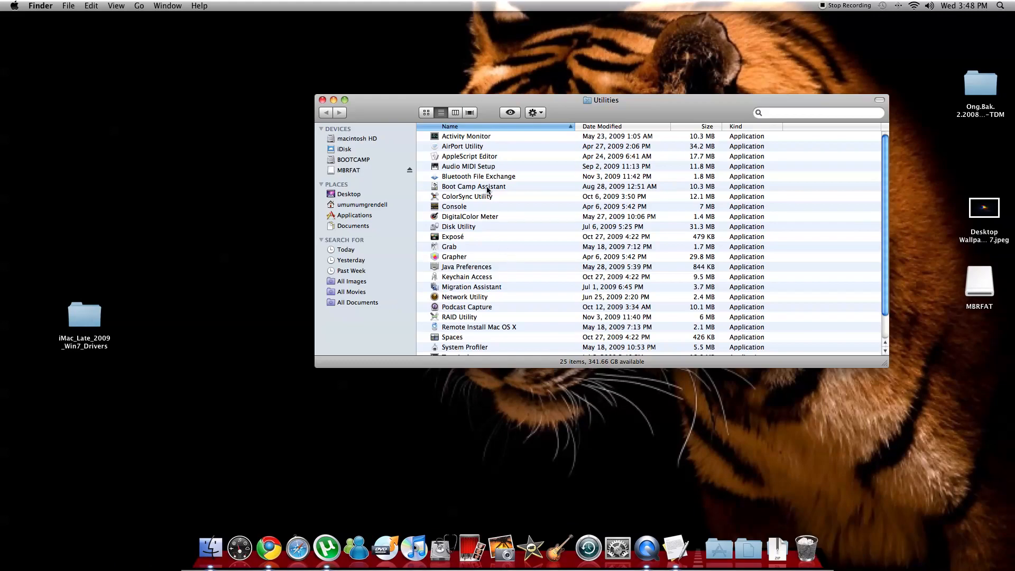
pyautogui.moveTo(490, 216)
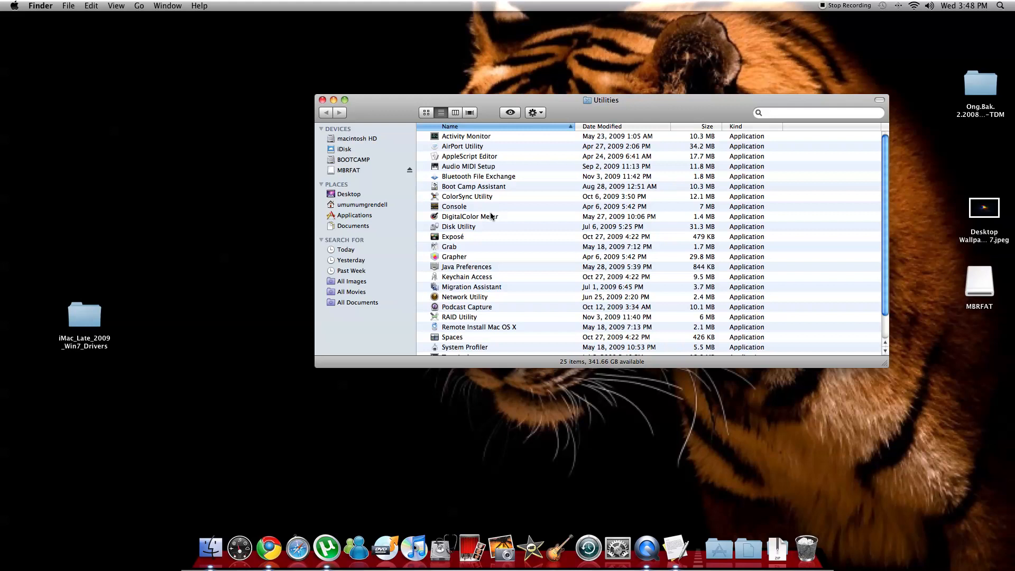
pyautogui.moveTo(482, 246)
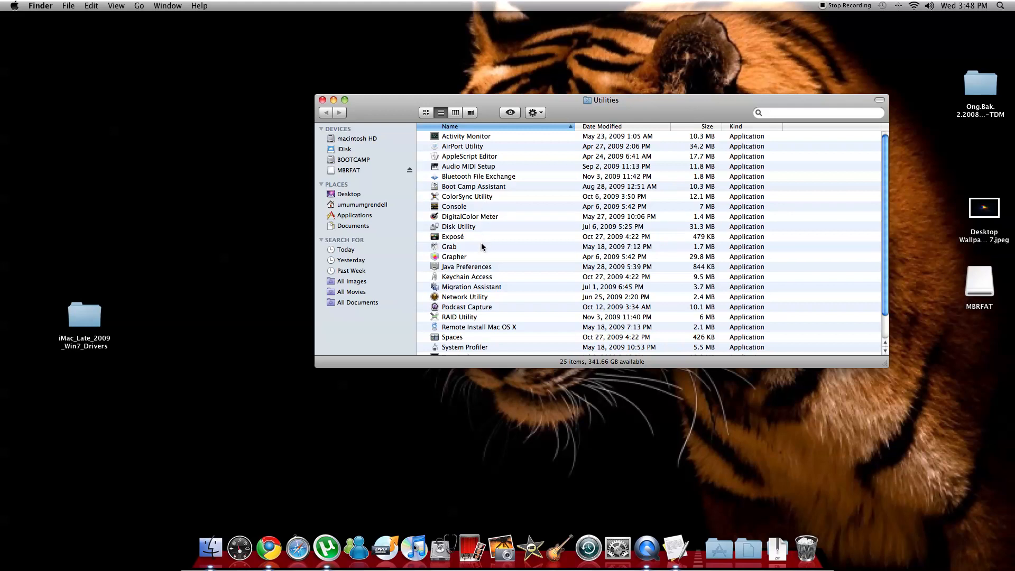
pyautogui.moveTo(484, 186)
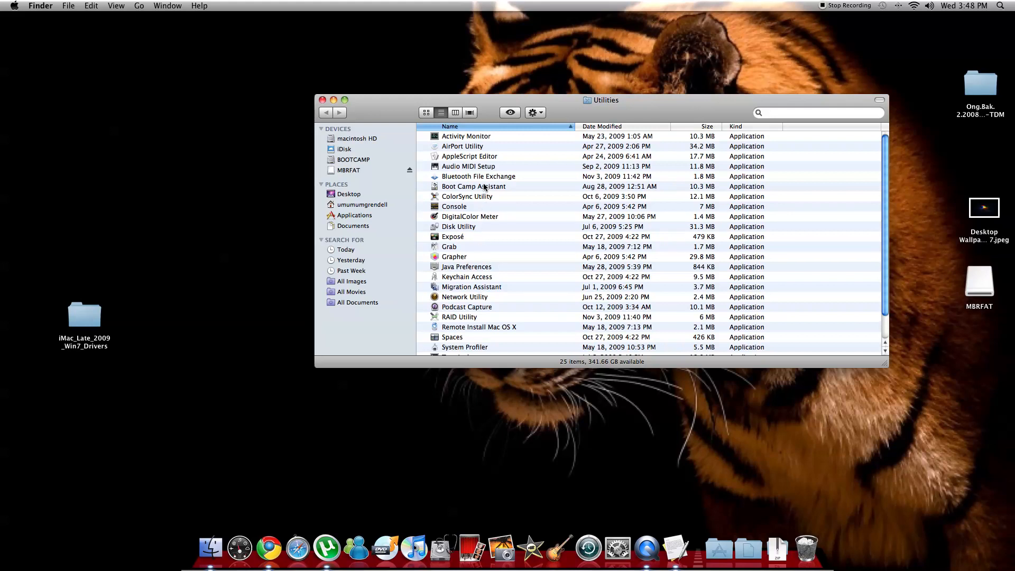
pyautogui.click(473, 186)
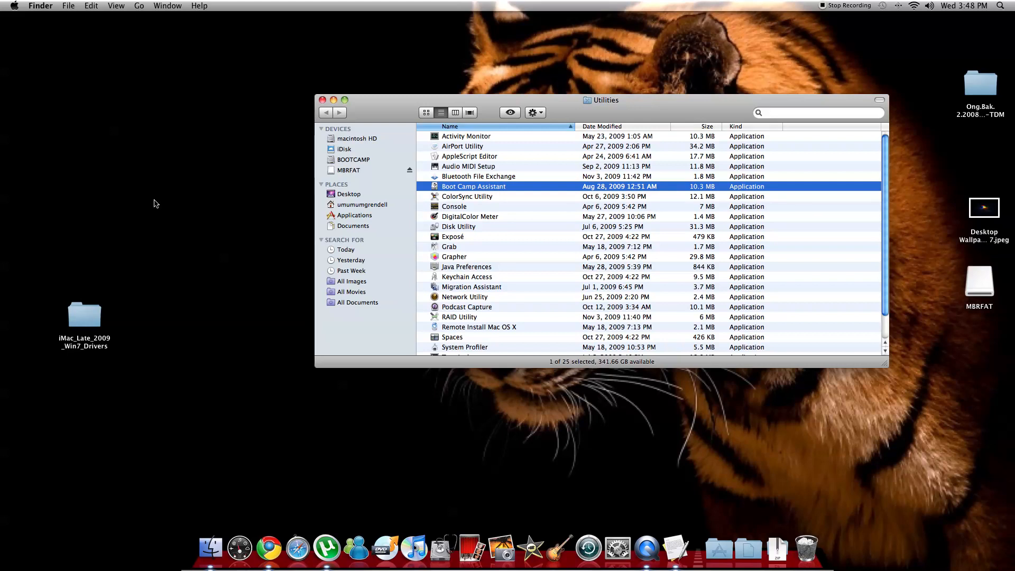
pyautogui.moveTo(339, 58)
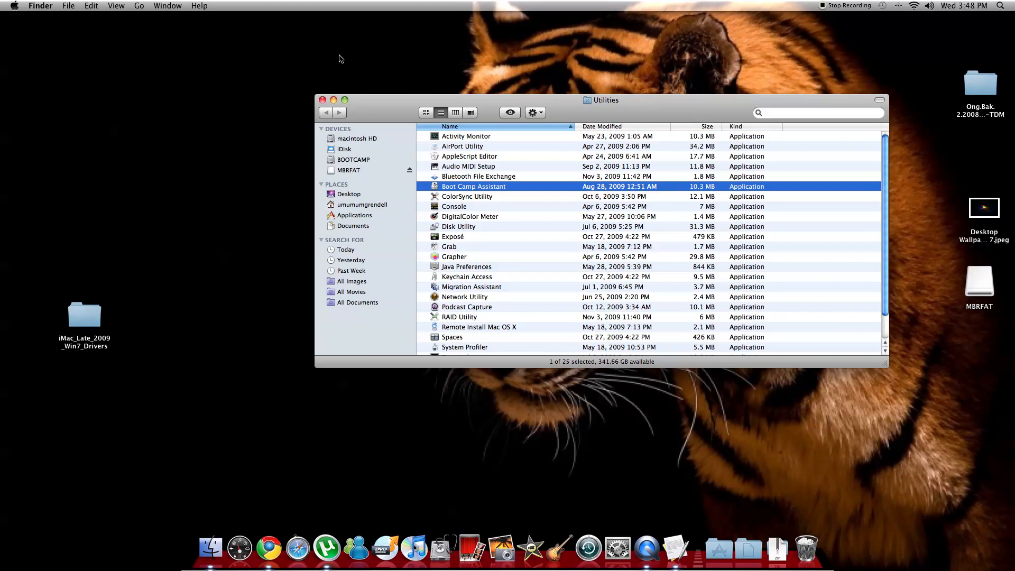